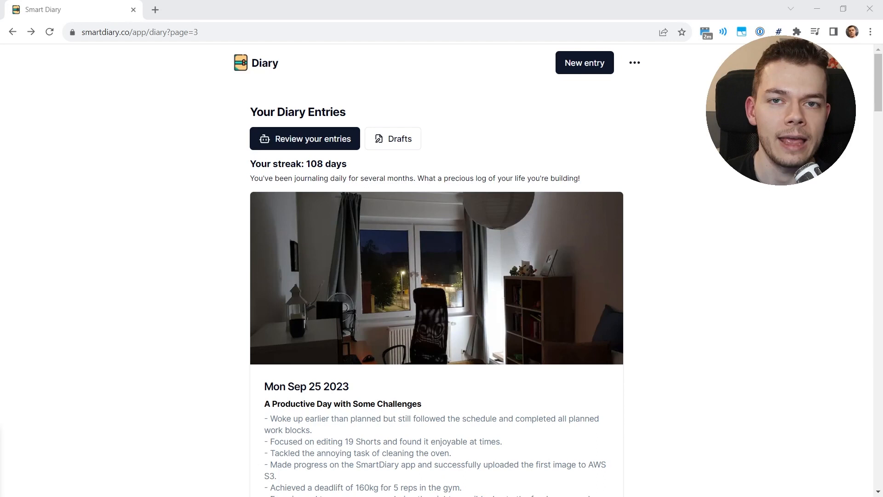
{"action": "mouse_move", "coordinate": [515, 145]}
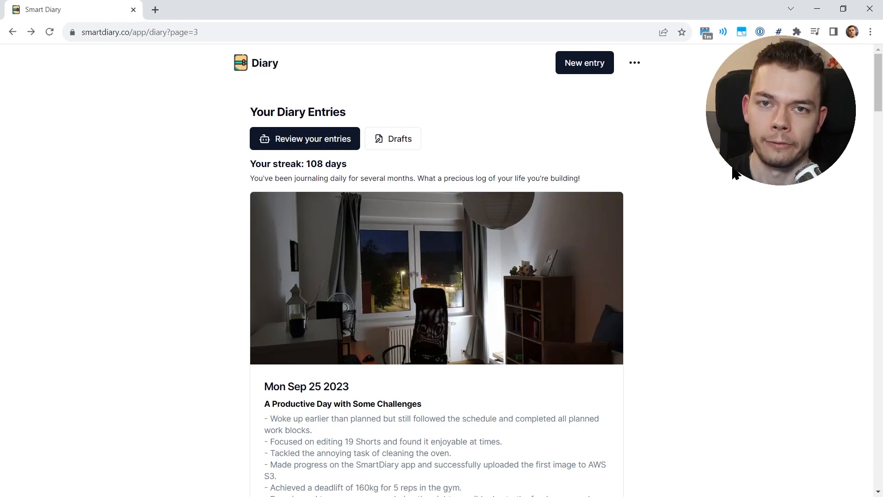
Scroll through the code and highlight the S3 cover image upload call
{"action": "scroll", "scroll_direction": "down", "scroll_amount": 3}
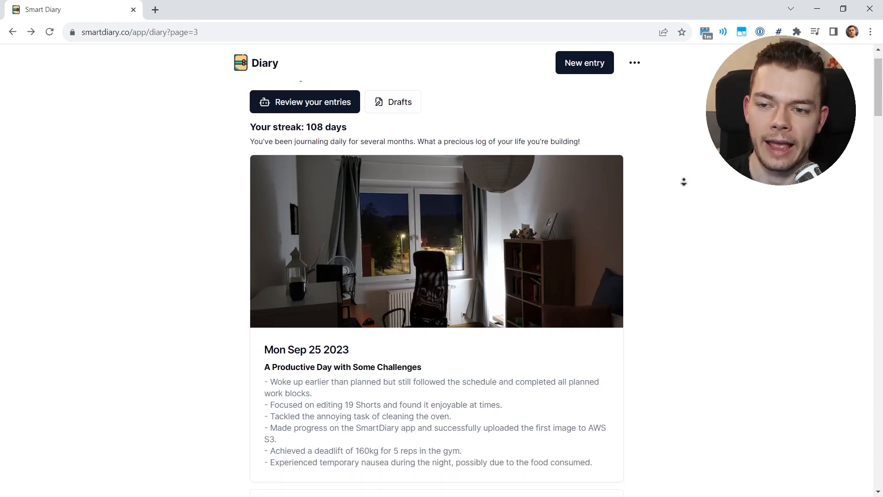
{"action": "scroll", "scroll_direction": "down", "scroll_amount": 3}
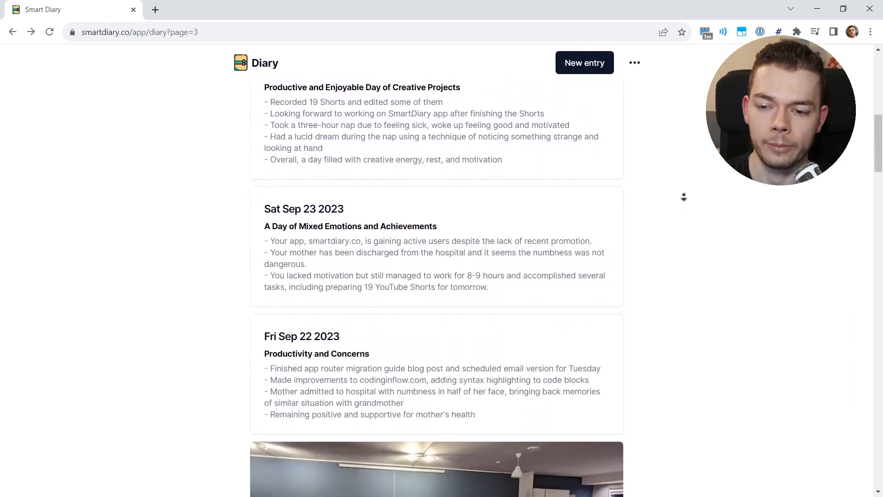
{"action": "scroll", "scroll_direction": "down", "scroll_amount": 3}
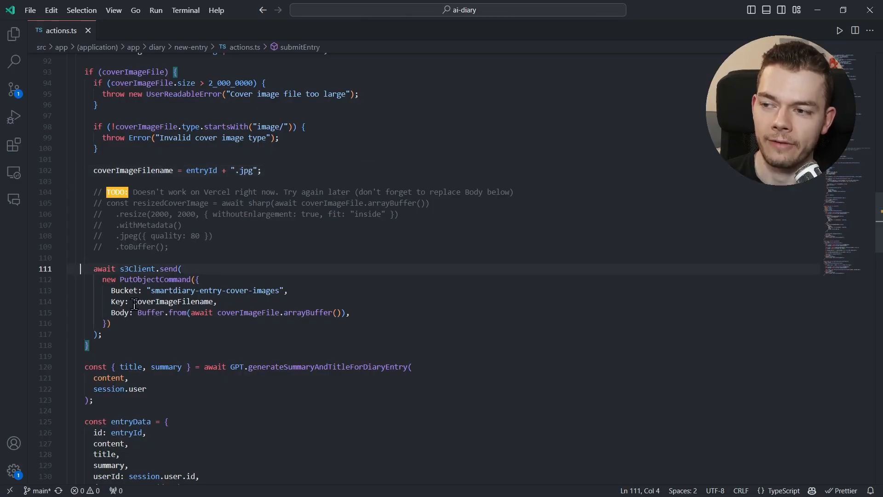
{"action": "left_click_drag", "start_coordinate": [94, 268], "coordinate": [101, 334]}
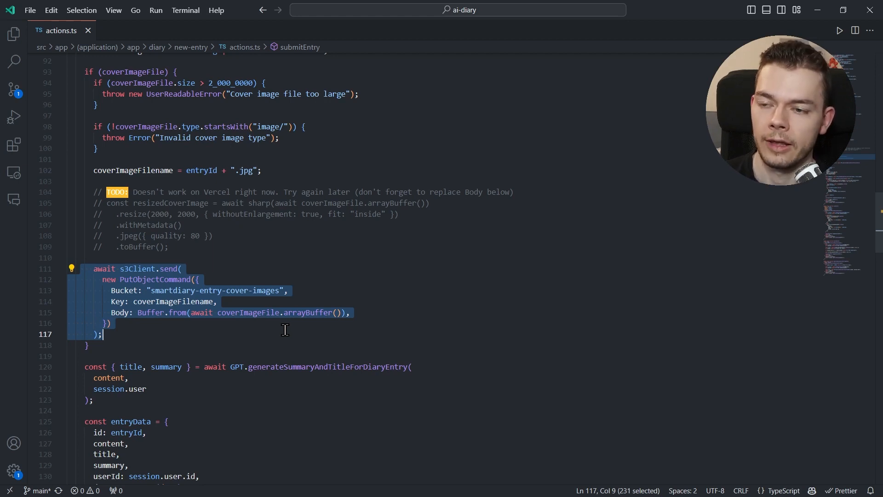
{"action": "mouse_move", "coordinate": [445, 299]}
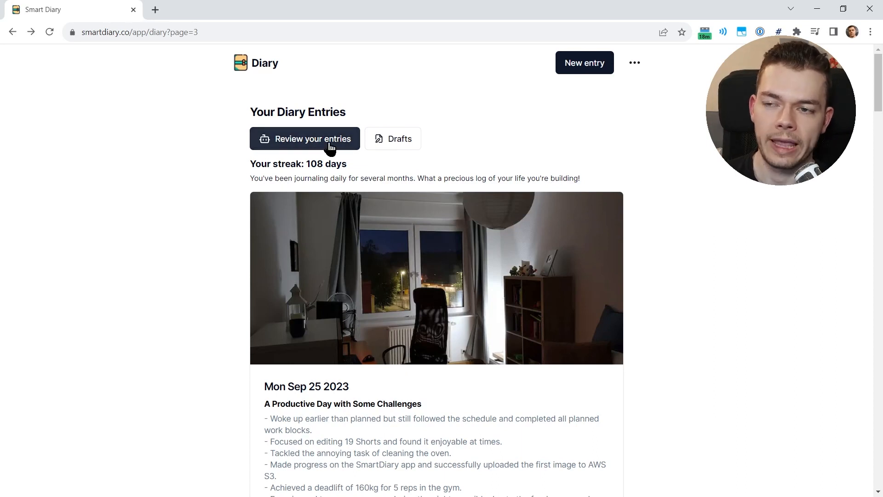
Open the review assistant and start asking 'When did I last visit my parents'
{"action": "left_click", "coordinate": [305, 139]}
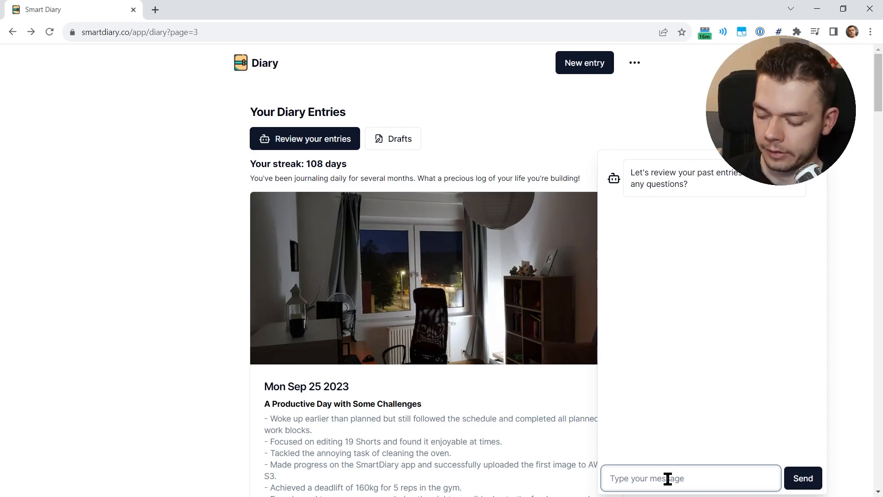
{"action": "type", "text": "When did"}
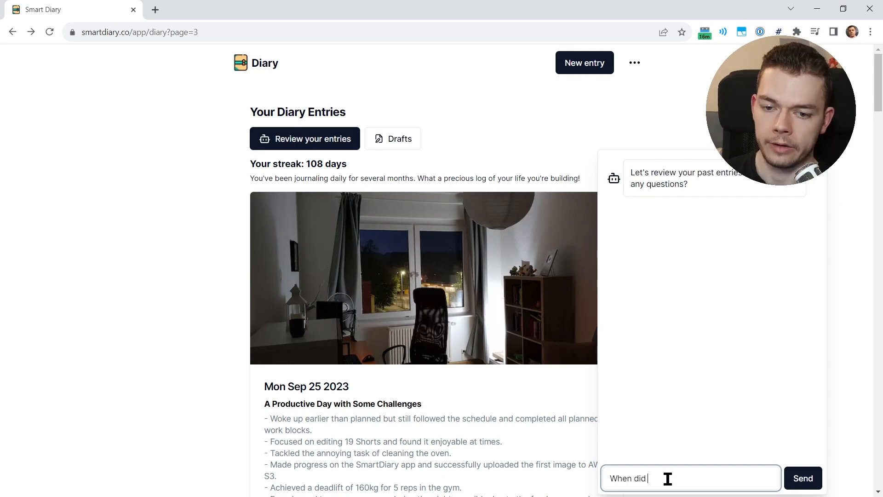
{"action": "type", "text": "last visit my pren"}
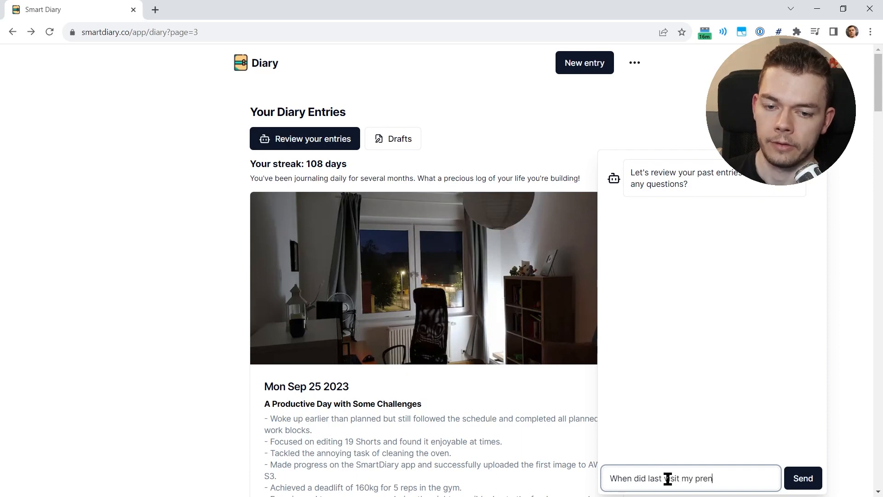
{"action": "left_click", "coordinate": [802, 478]}
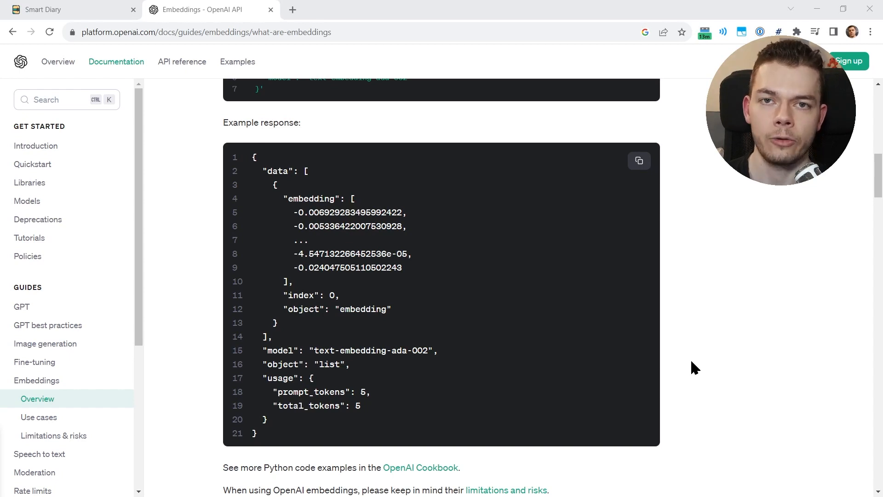
{"action": "mouse_move", "coordinate": [557, 278]}
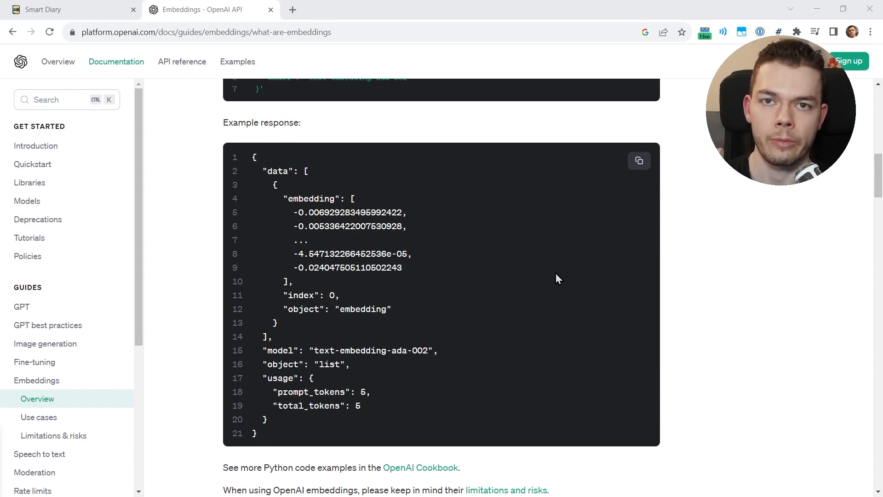
{"action": "mouse_move", "coordinate": [267, 173]}
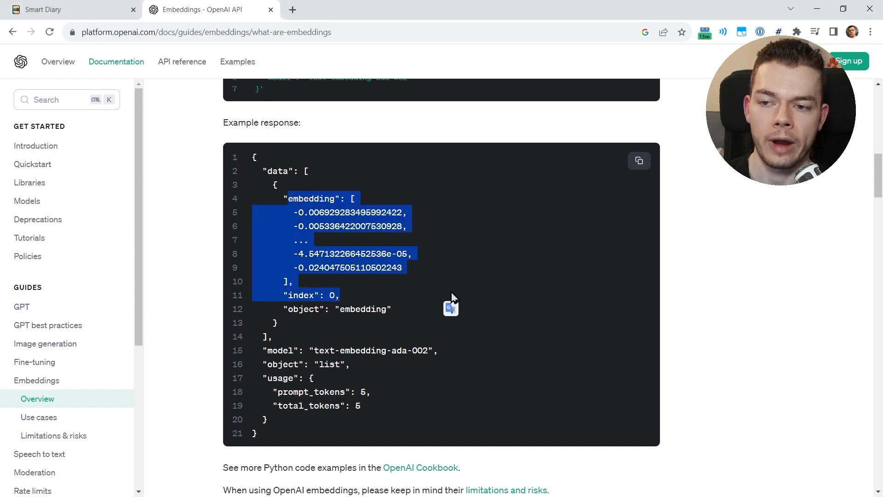
{"action": "mouse_move", "coordinate": [523, 275]}
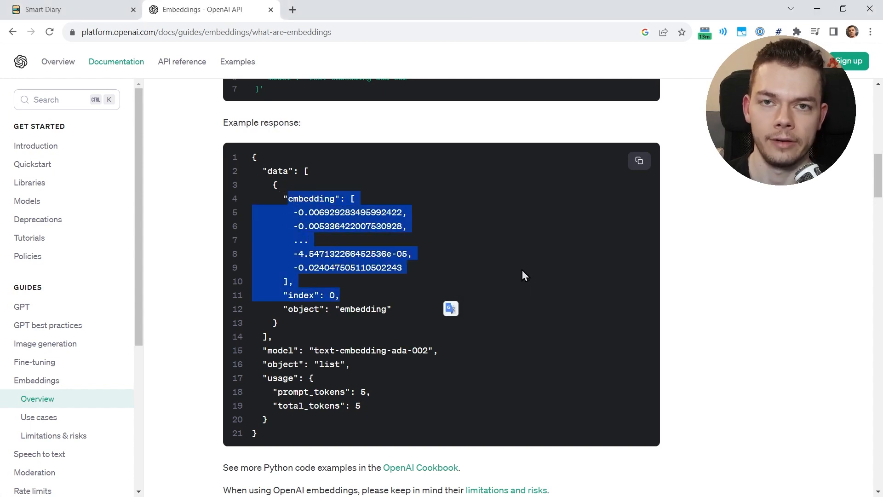
{"action": "left_click", "coordinate": [293, 212]}
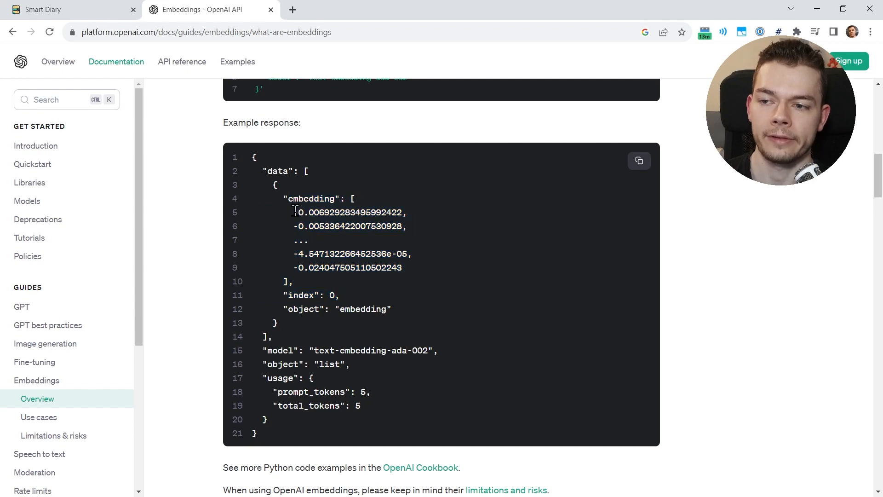
{"action": "left_click_drag", "start_coordinate": [292, 213], "coordinate": [292, 281]}
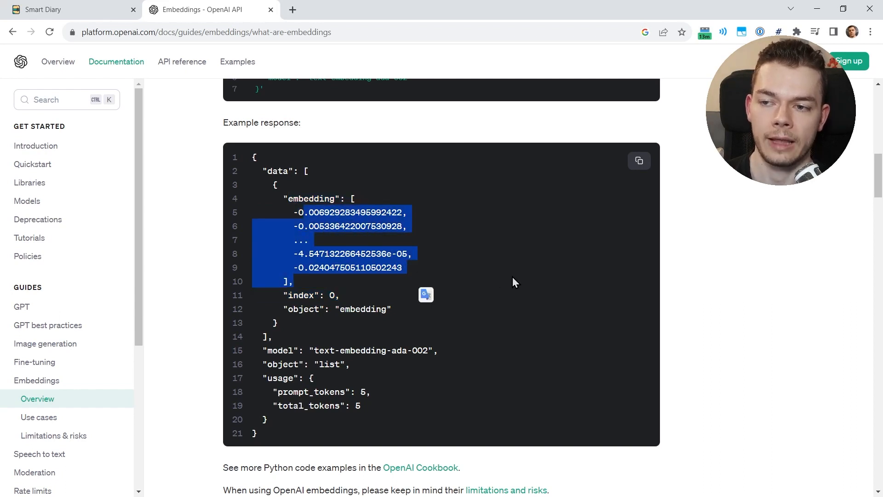
{"action": "mouse_move", "coordinate": [526, 277]}
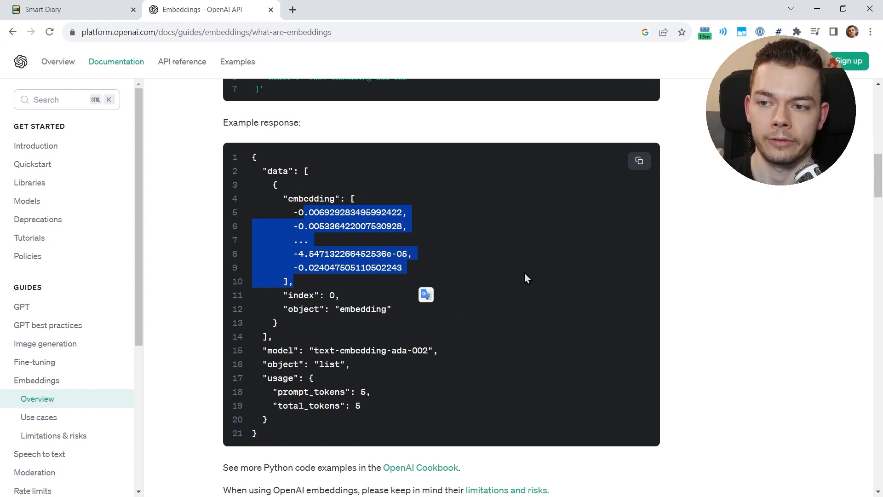
{"action": "mouse_move", "coordinate": [761, 207]}
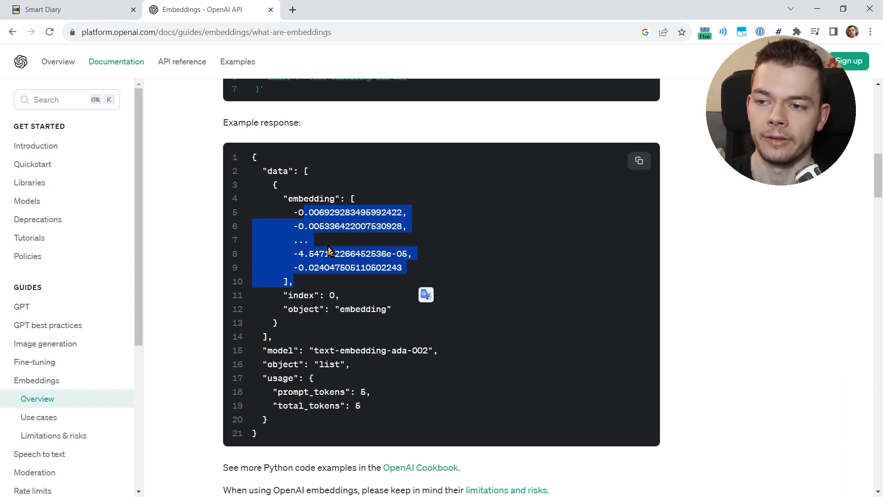
{"action": "left_click", "coordinate": [428, 273]}
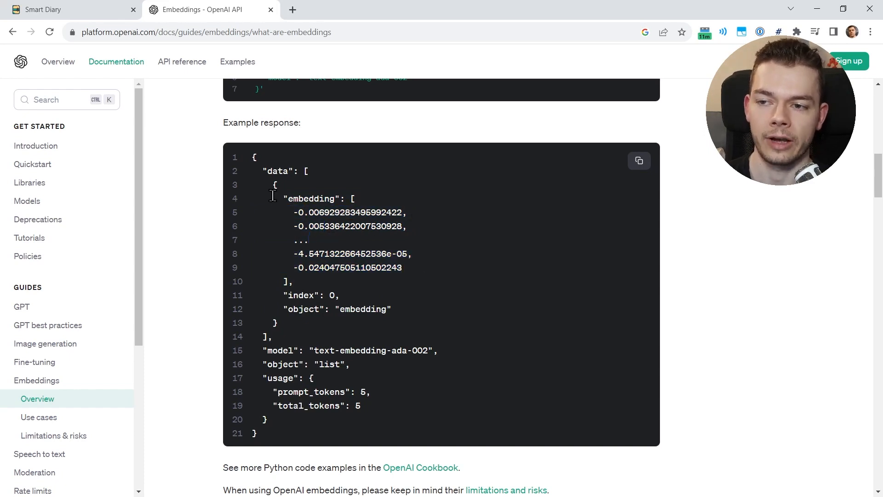
{"action": "left_click_drag", "start_coordinate": [271, 199], "coordinate": [402, 268]}
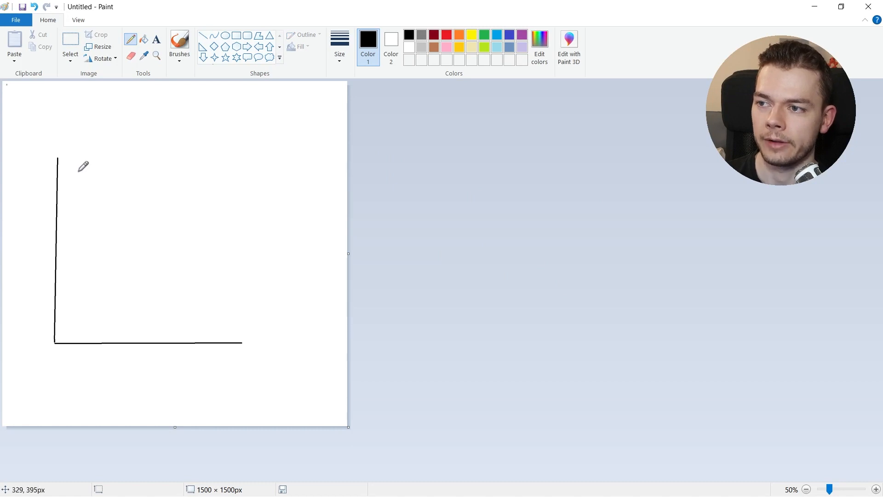
{"action": "mouse_move", "coordinate": [122, 219]}
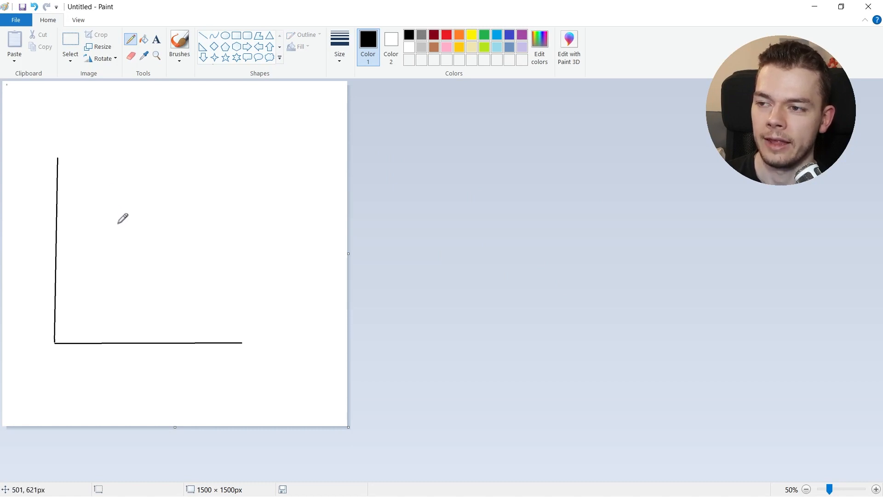
{"action": "mouse_move", "coordinate": [135, 107]}
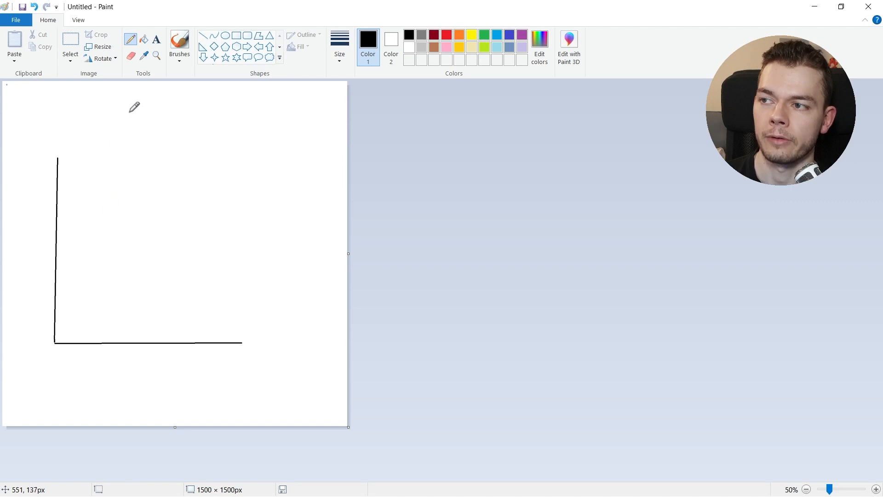
Mark a second point and label it 'What did I eat on Sunday?'
{"action": "left_click_drag", "start_coordinate": [127, 101], "coordinate": [118, 127]}
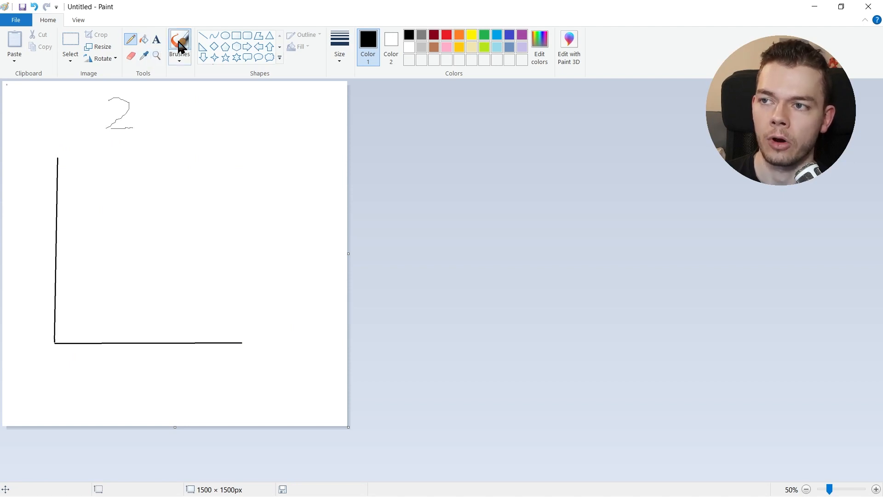
{"action": "left_click", "coordinate": [179, 43]}
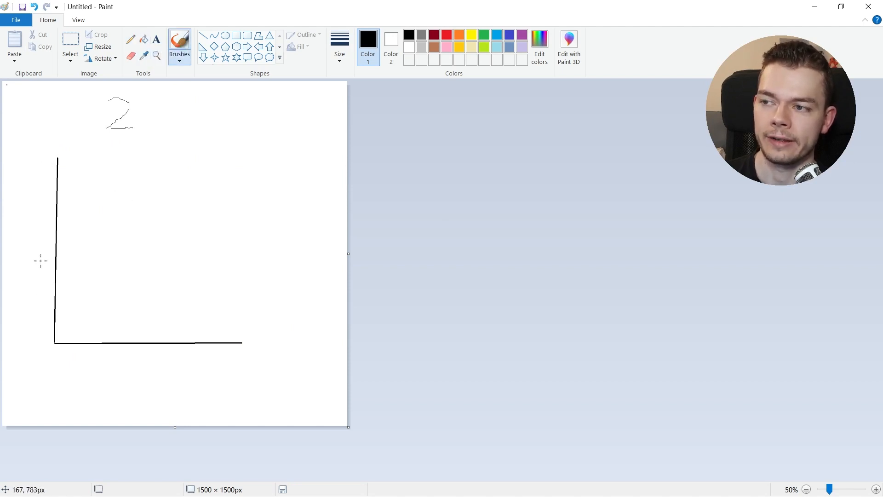
{"action": "mouse_move", "coordinate": [205, 109]}
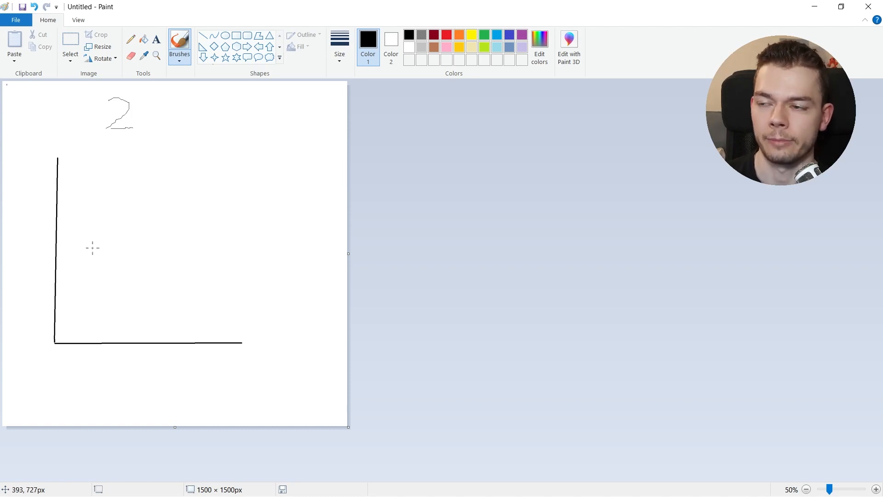
{"action": "mouse_move", "coordinate": [109, 181]}
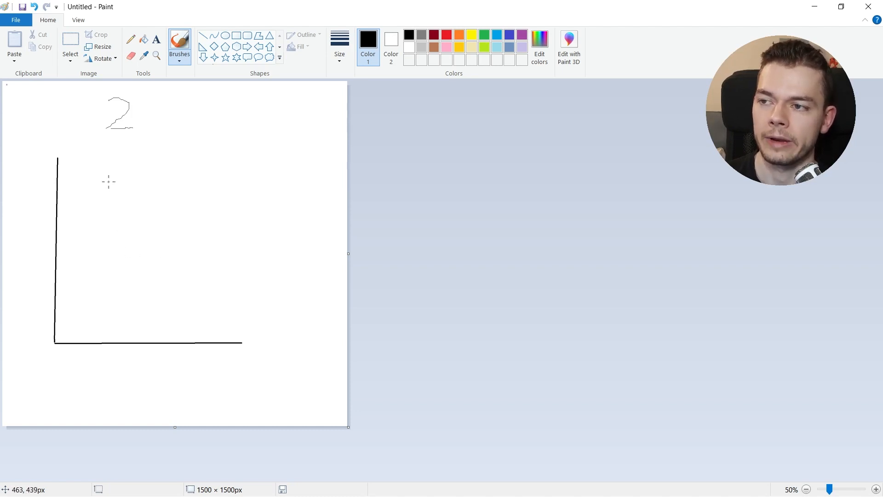
{"action": "mouse_move", "coordinate": [237, 233]}
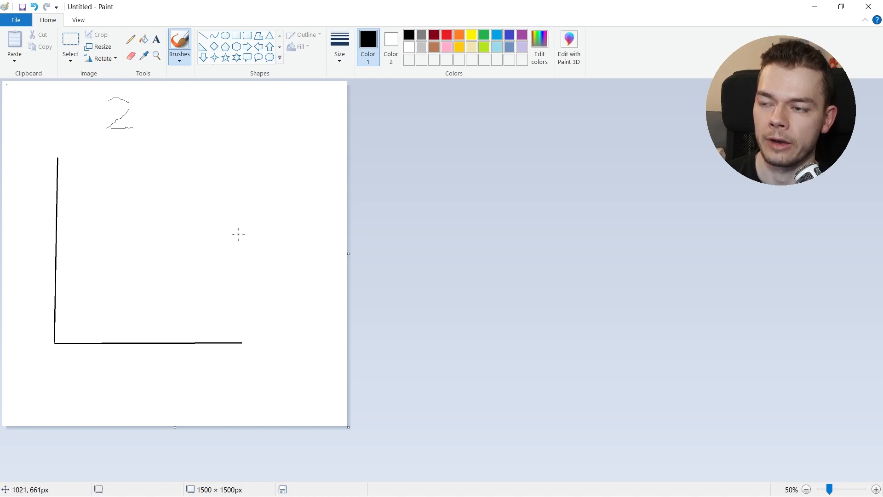
{"action": "mouse_move", "coordinate": [112, 220]}
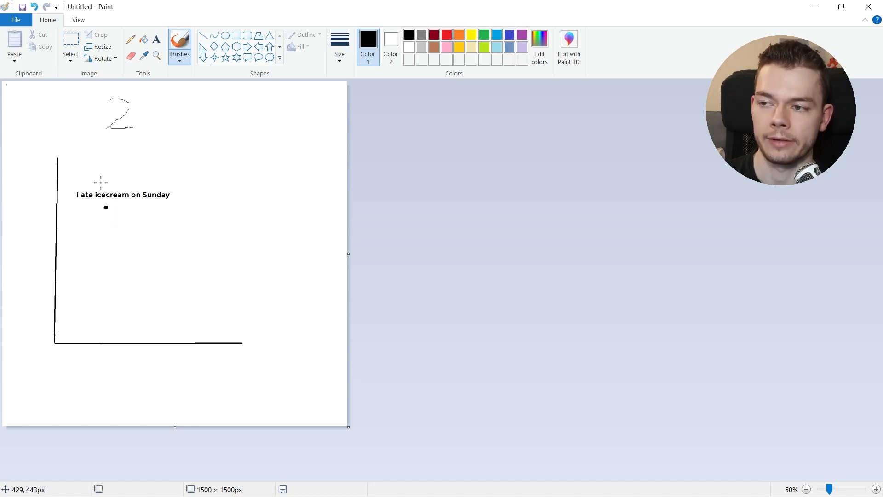
{"action": "mouse_move", "coordinate": [123, 223]}
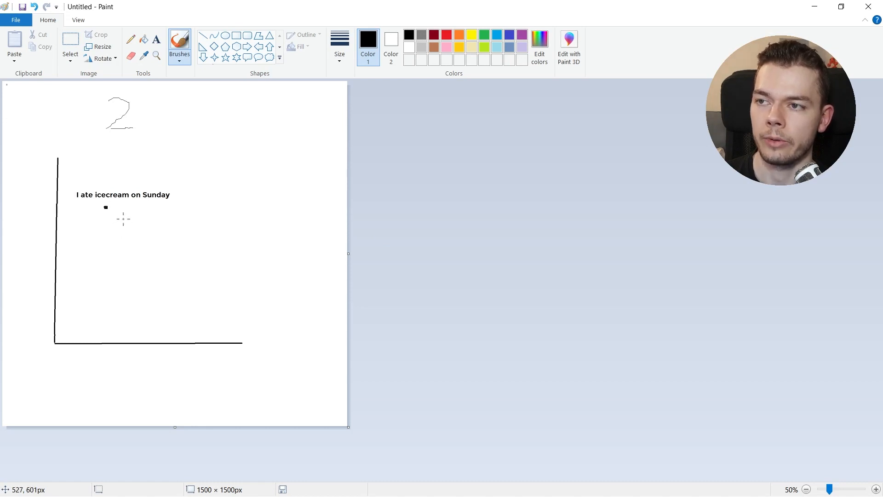
{"action": "type", "text": "What did I eat on Sunday?"}
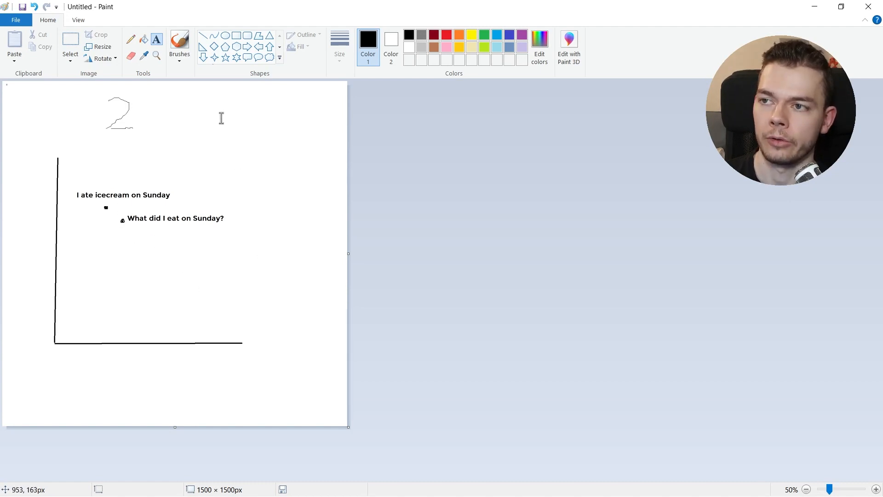
Add a distant lower-right dot labelled 'Subscribe to Coding in Flow'
{"action": "left_click", "coordinate": [179, 43]}
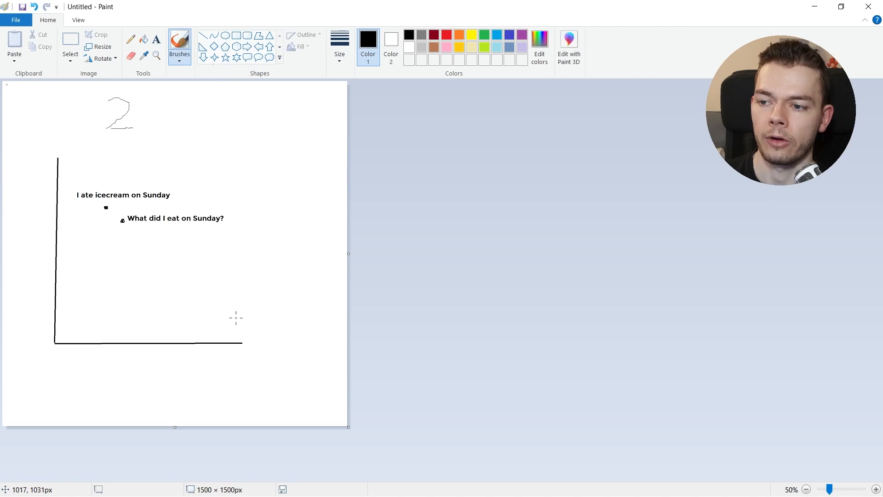
{"action": "mouse_move", "coordinate": [231, 321]}
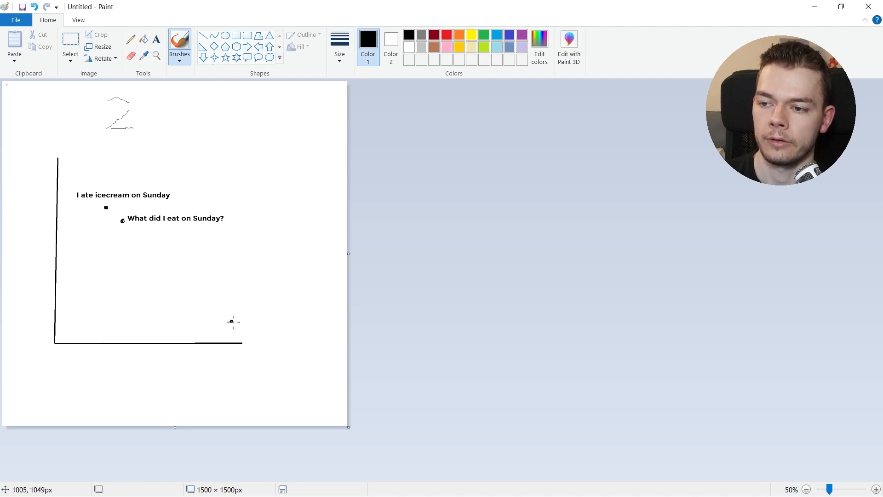
{"action": "type", "text": "Subscribe to Coding in Flow"}
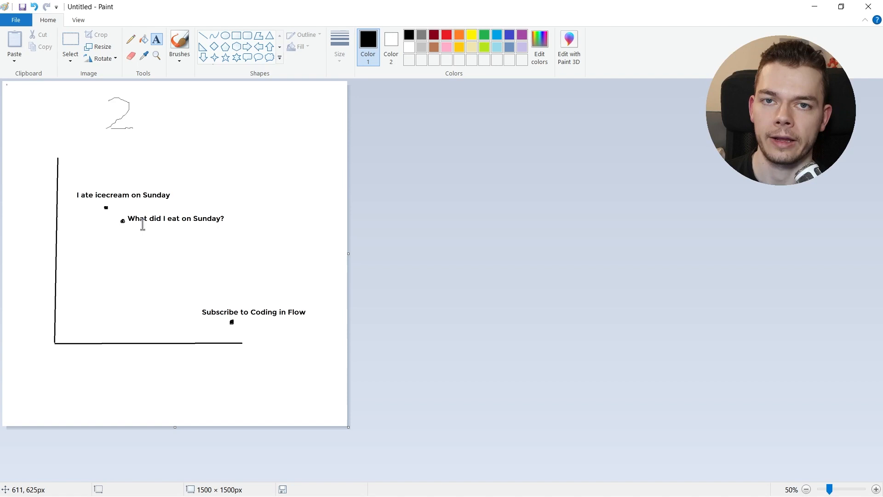
{"action": "mouse_move", "coordinate": [439, 398]}
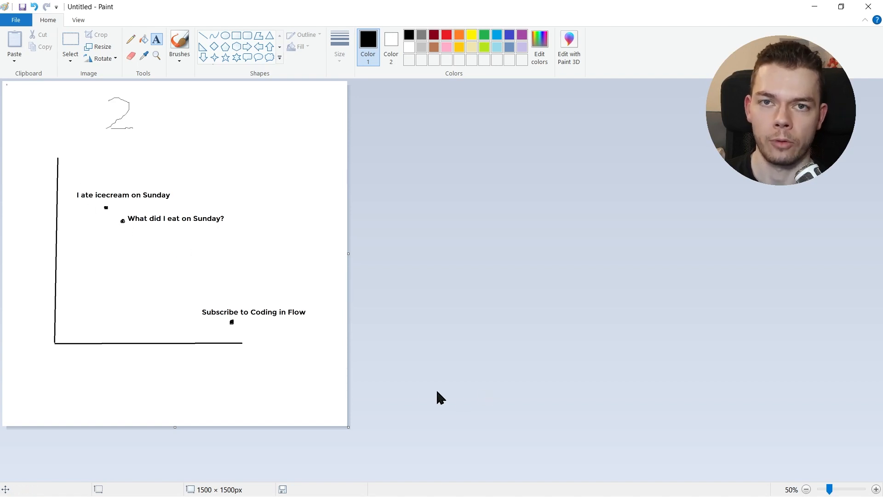
{"action": "mouse_move", "coordinate": [414, 395]}
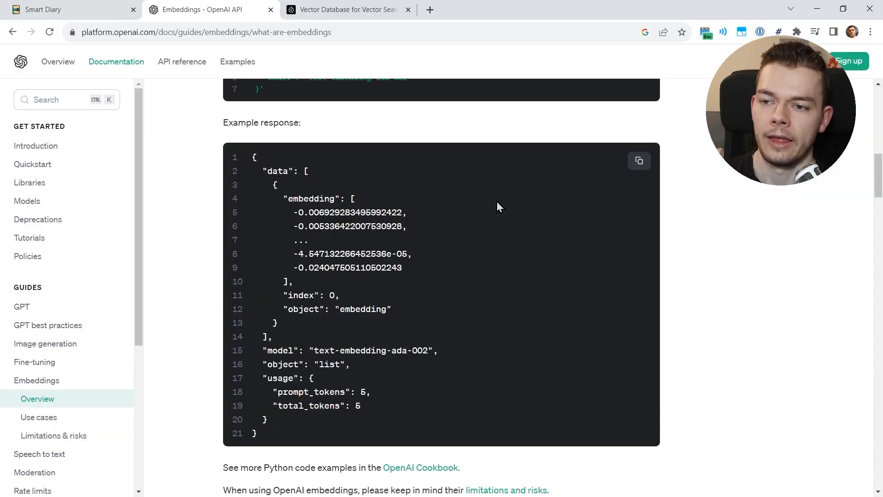
{"action": "mouse_move", "coordinate": [461, 252]}
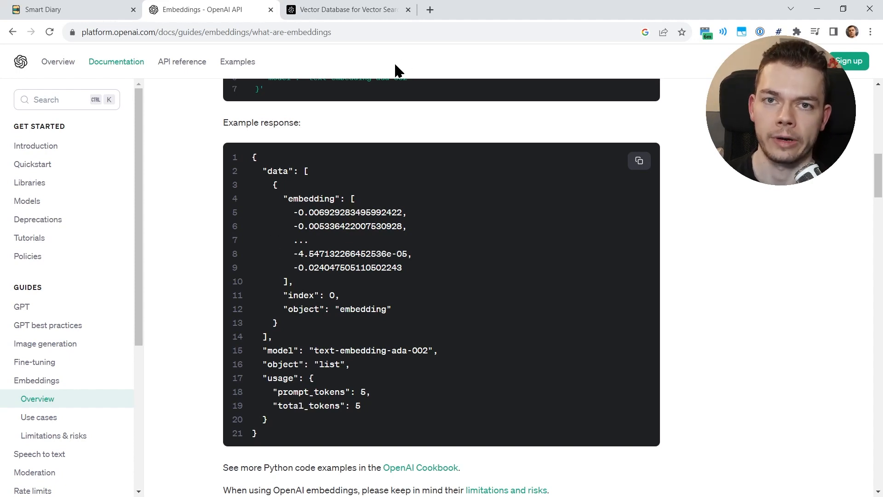
Switch the browser to the Pinecone vector database home page
{"action": "left_click", "coordinate": [343, 10]}
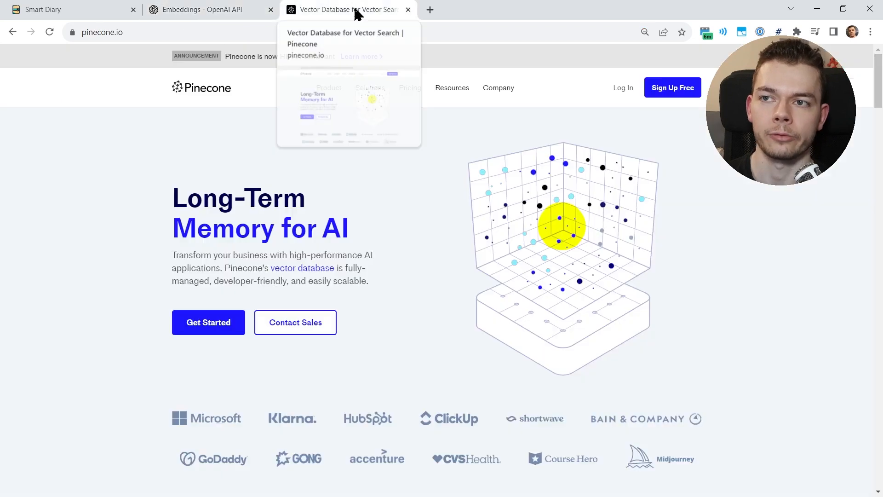
{"action": "mouse_move", "coordinate": [438, 187]}
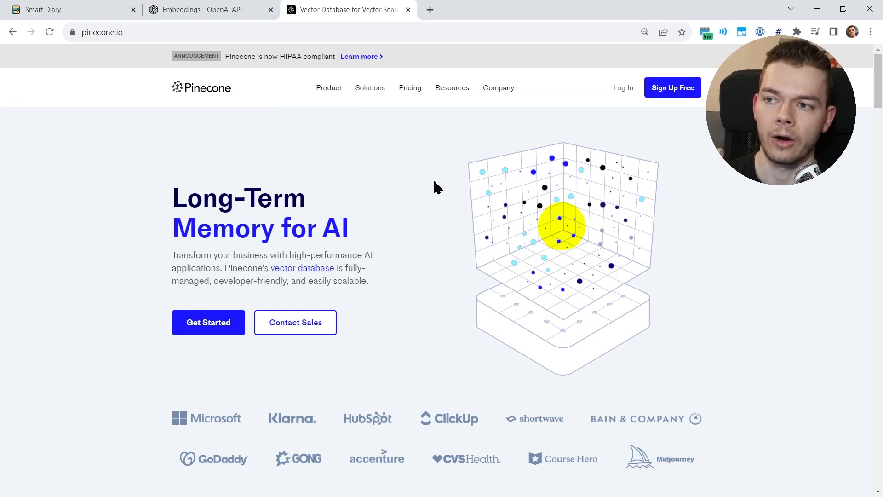
{"action": "mouse_move", "coordinate": [399, 224]}
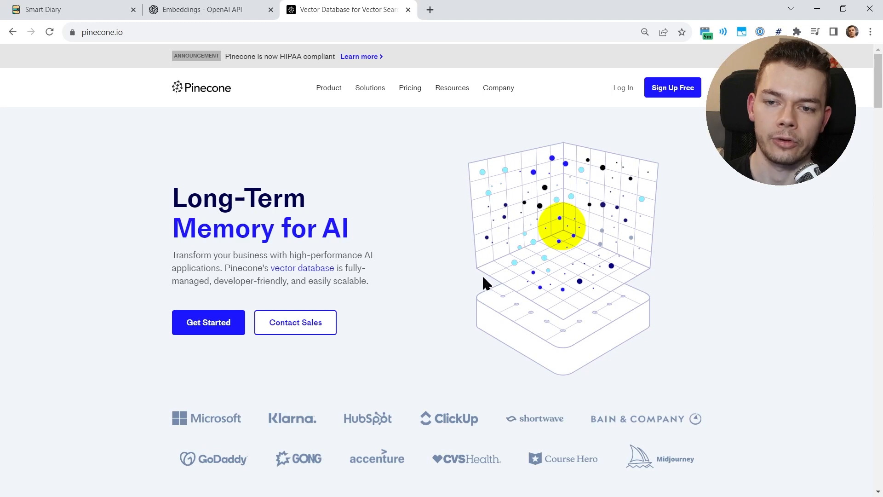
{"action": "mouse_move", "coordinate": [490, 169]}
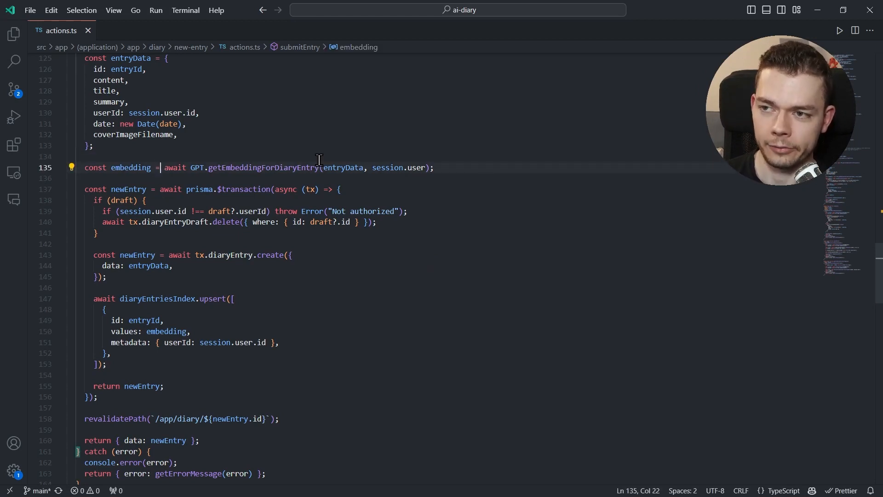
Highlight the getEmbeddingForDiaryEntry call and the diaryEntriesIndex.upsert block in actions.ts
{"action": "left_click_drag", "start_coordinate": [164, 167], "coordinate": [434, 167]}
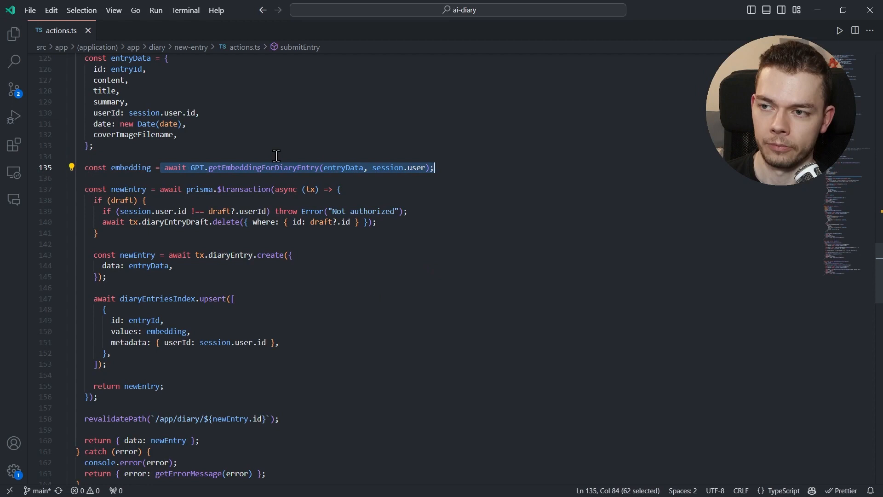
{"action": "mouse_move", "coordinate": [531, 222]}
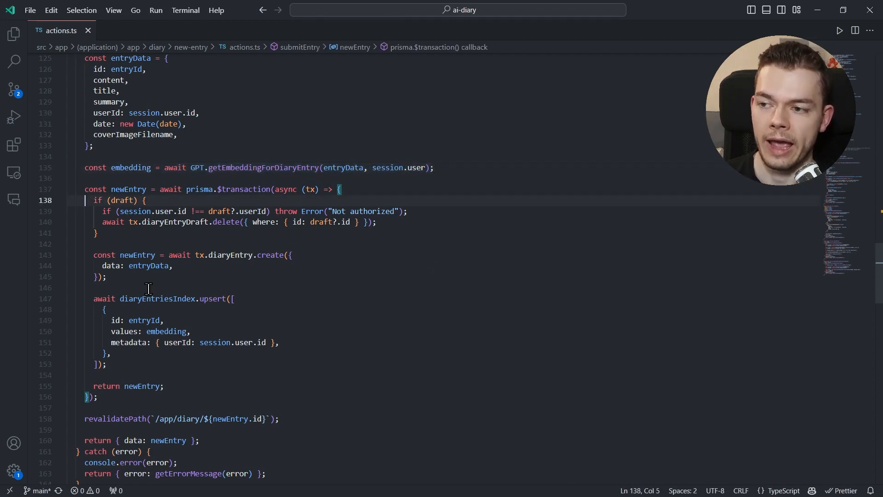
{"action": "left_click_drag", "start_coordinate": [84, 200], "coordinate": [107, 277]}
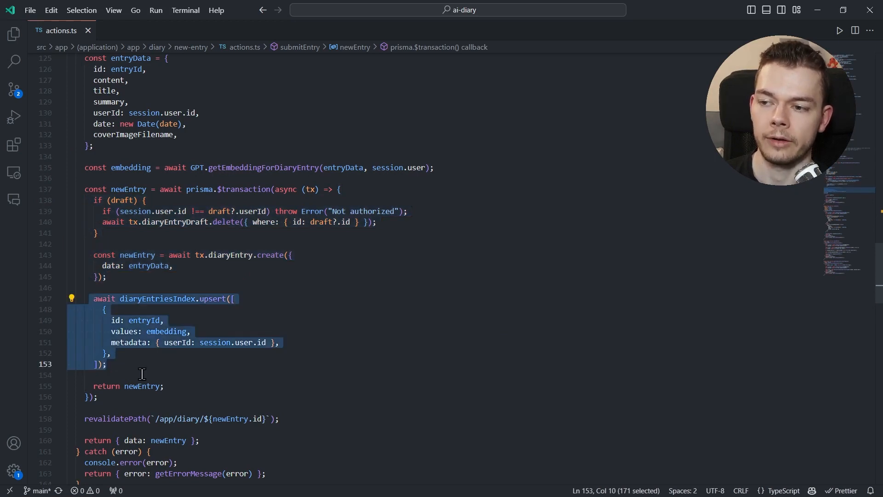
{"action": "mouse_move", "coordinate": [380, 350]}
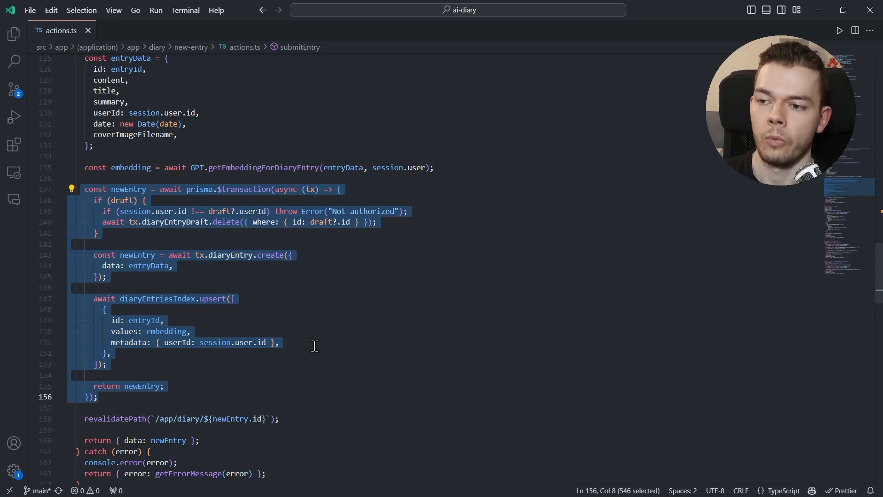
{"action": "mouse_move", "coordinate": [356, 254]}
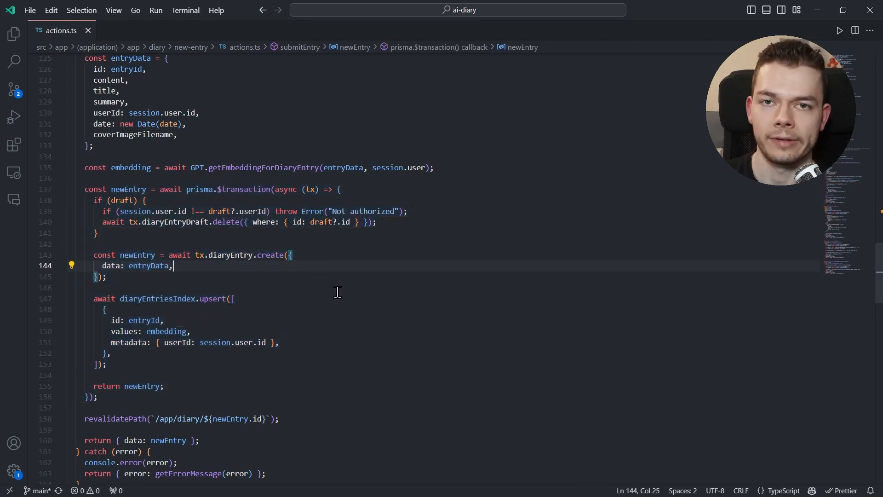
{"action": "left_click", "coordinate": [121, 31]}
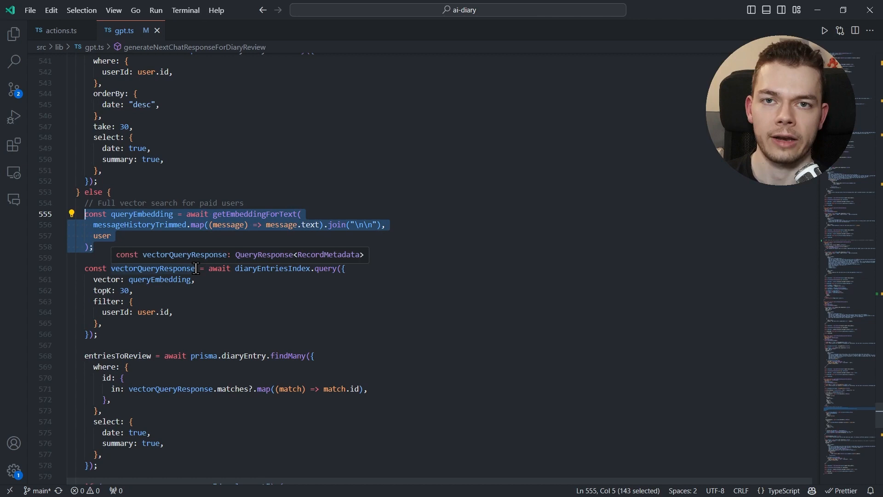
{"action": "mouse_move", "coordinate": [454, 262]}
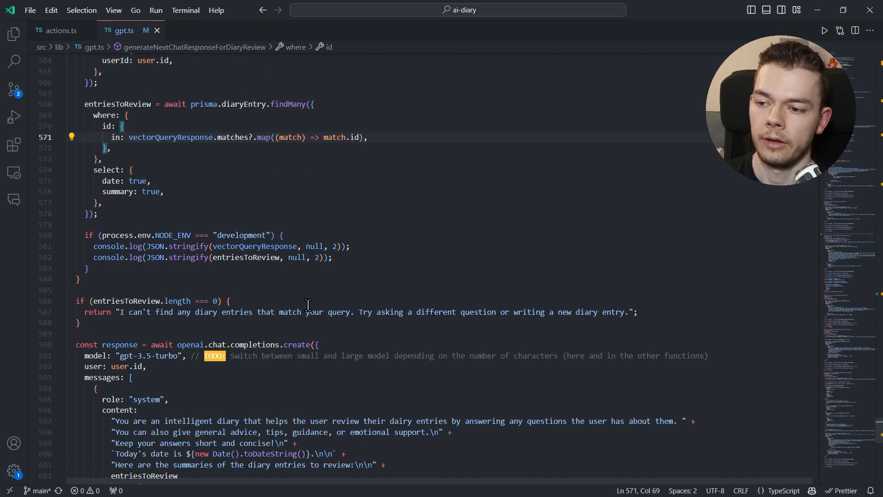
Scroll to the chat prompt in gpt.ts and highlight the entriesToReview diary summaries passed in
{"action": "scroll", "scroll_direction": "down", "scroll_amount": 3}
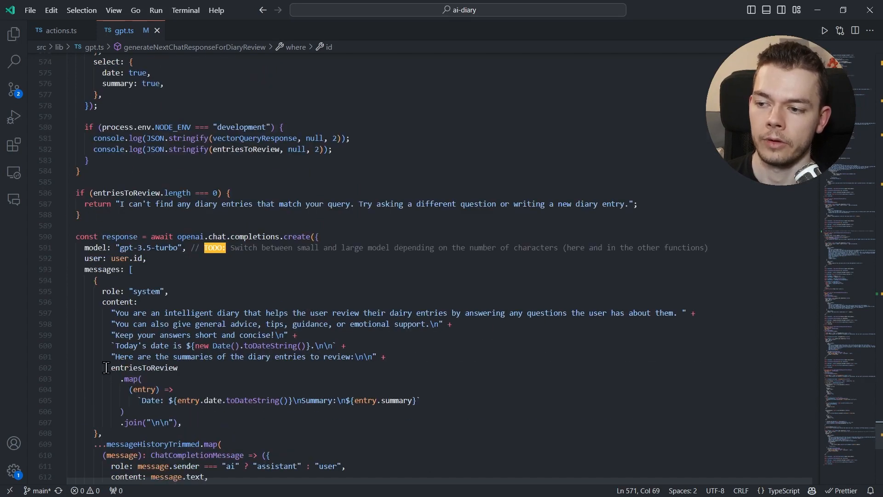
{"action": "left_click_drag", "start_coordinate": [104, 367], "coordinate": [181, 422]}
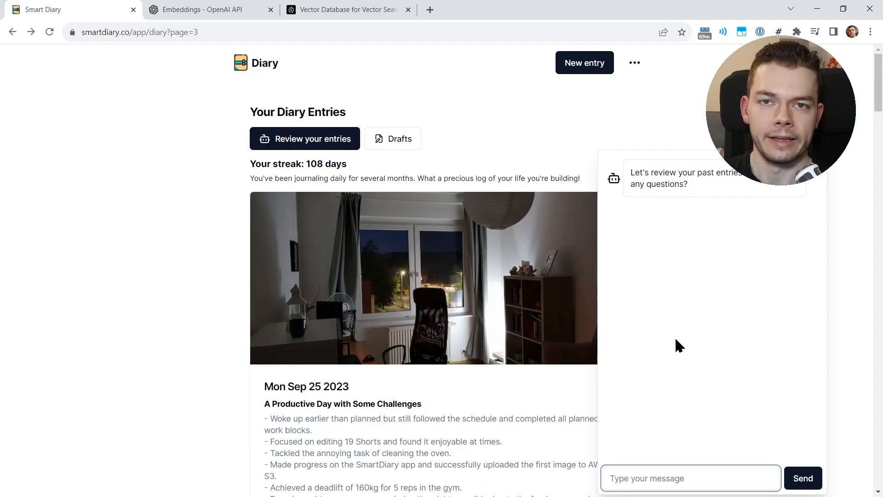
Ask the review chat to summarize the week at the parents' house and send it
{"action": "left_click", "coordinate": [690, 478]}
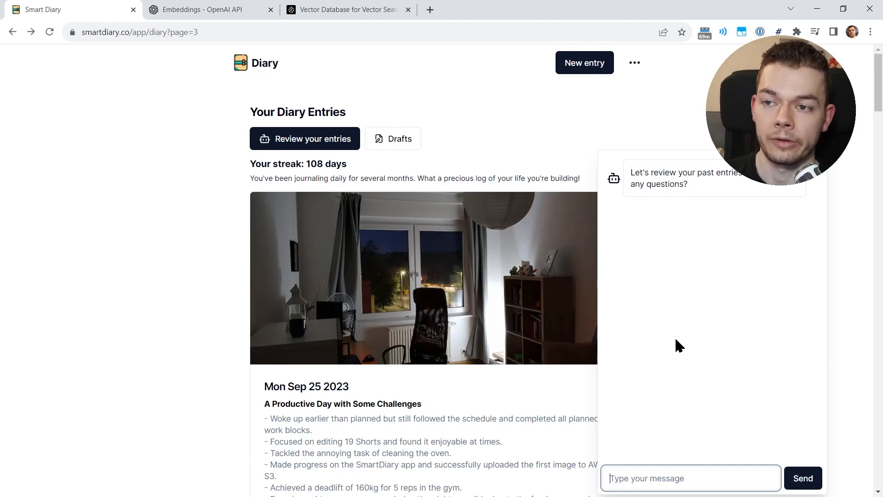
{"action": "left_click", "coordinate": [802, 477]}
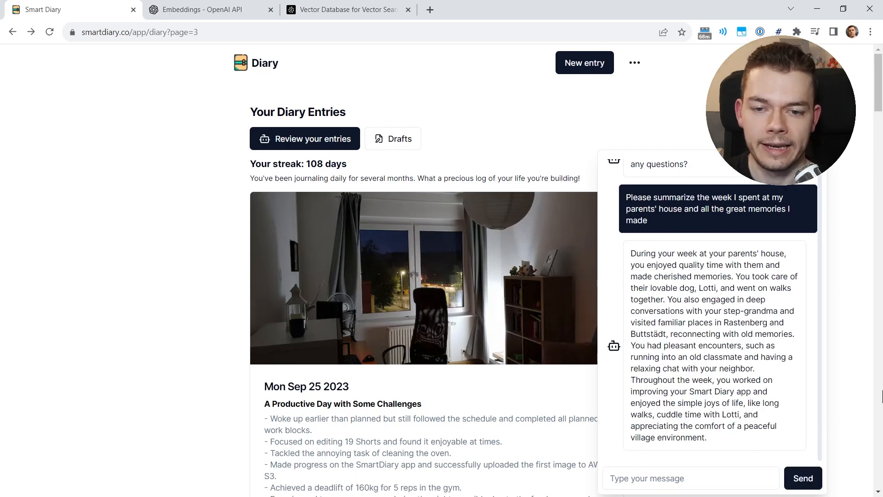
{"action": "mouse_move", "coordinate": [678, 324]}
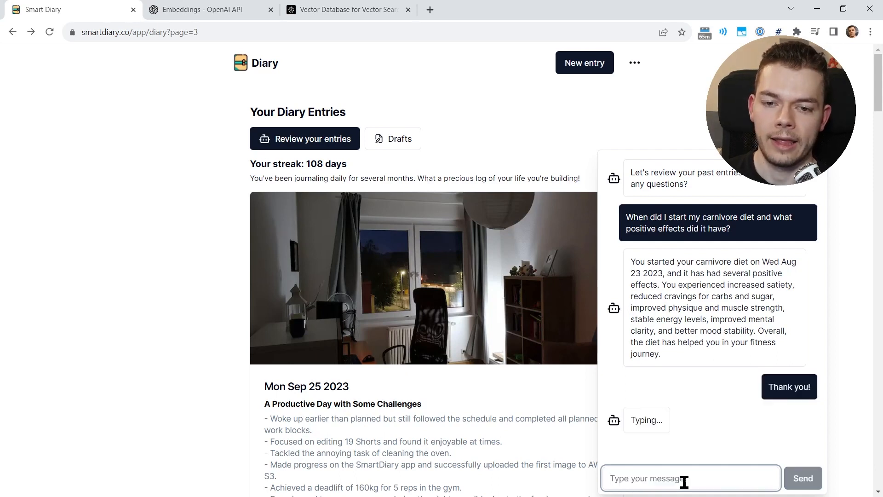
{"action": "mouse_move", "coordinate": [801, 451]}
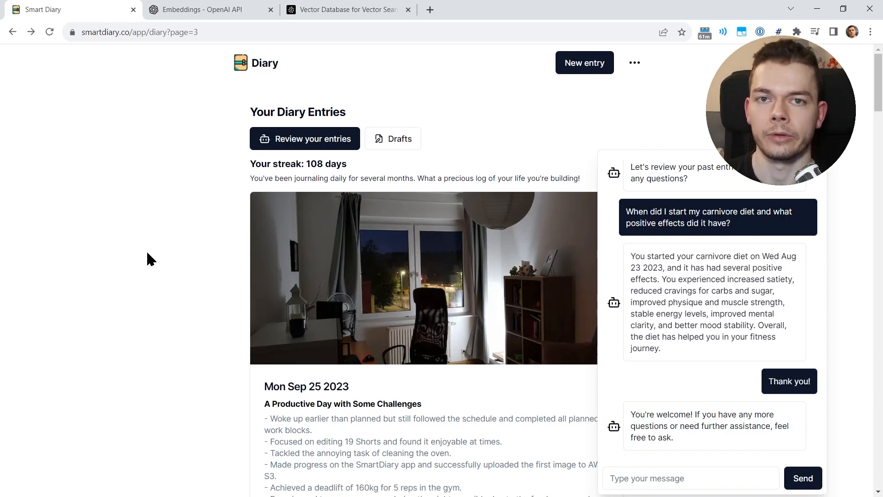
{"action": "mouse_move", "coordinate": [156, 320]}
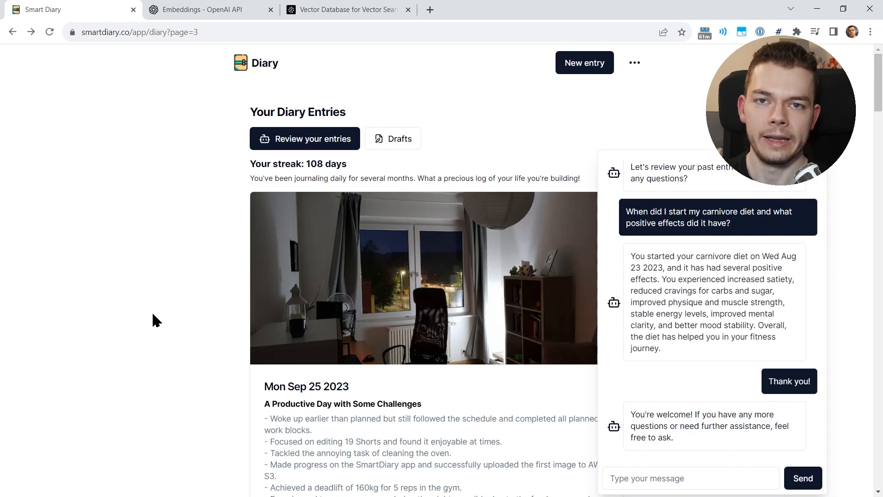